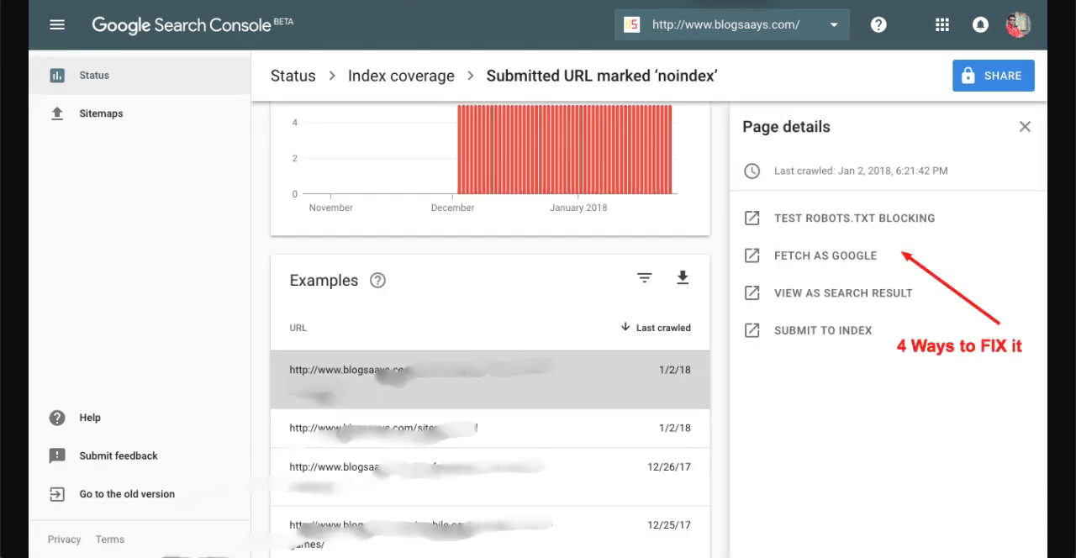
{"action": "mouse_move", "coordinate": [403, 402]}
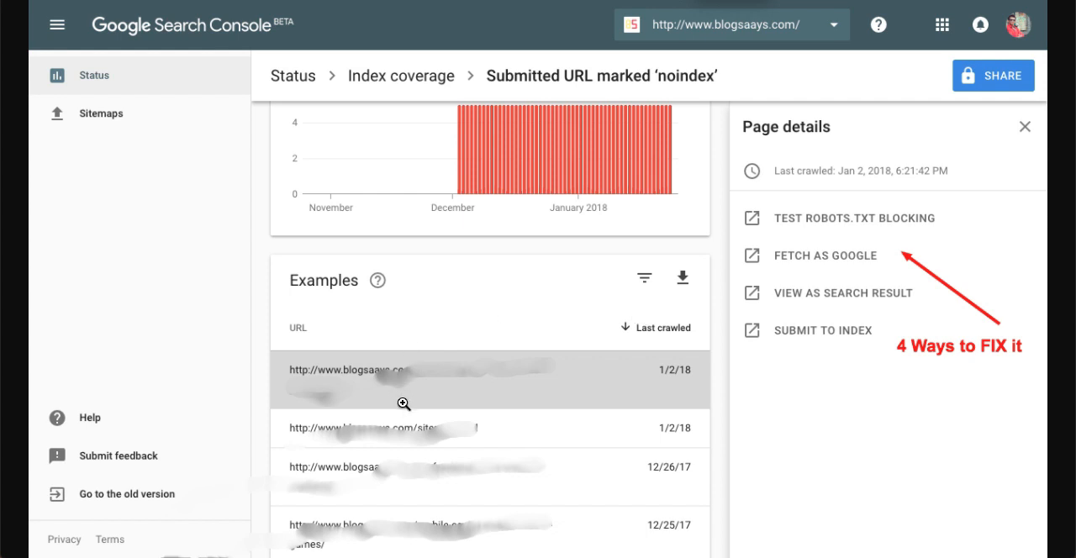
{"action": "mouse_move", "coordinate": [878, 301]}
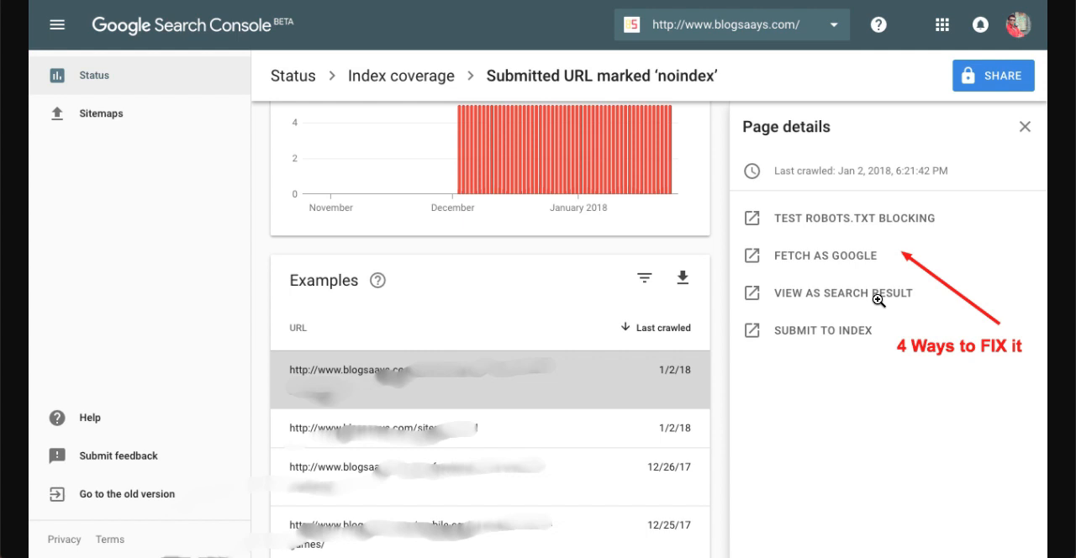
{"action": "mouse_move", "coordinate": [829, 40]}
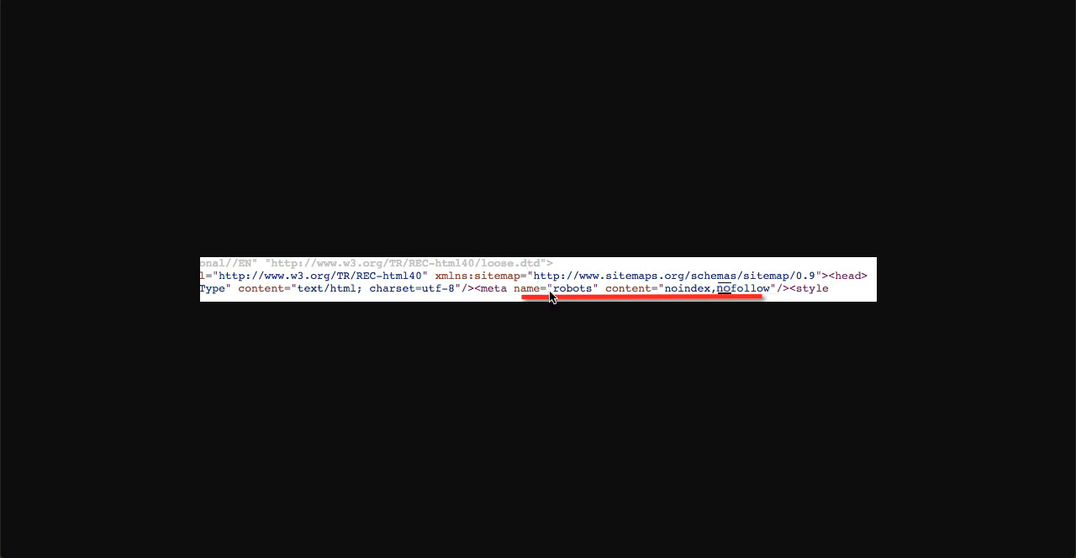
{"action": "mouse_move", "coordinate": [540, 299]}
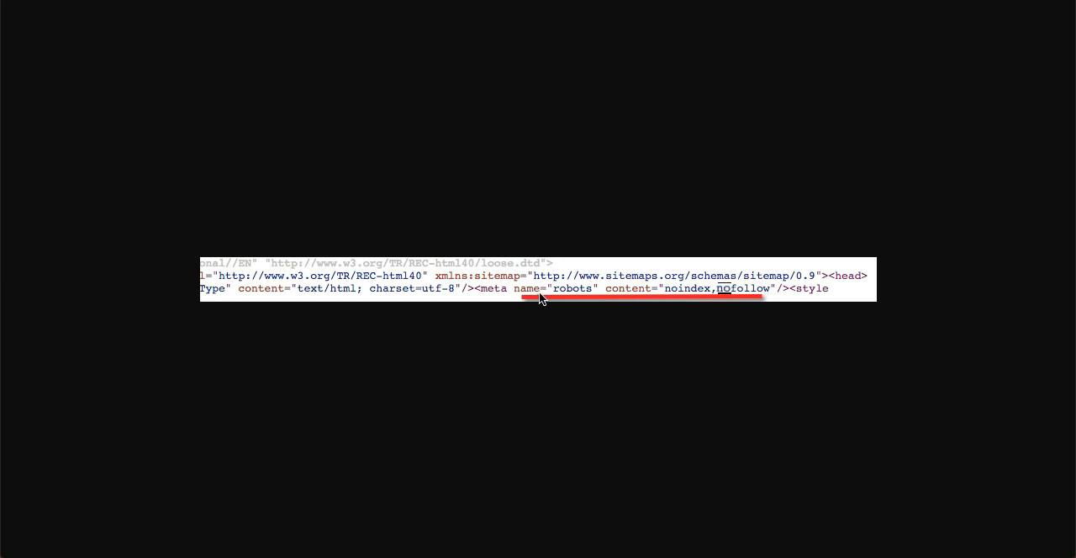
{"action": "mouse_move", "coordinate": [771, 293]}
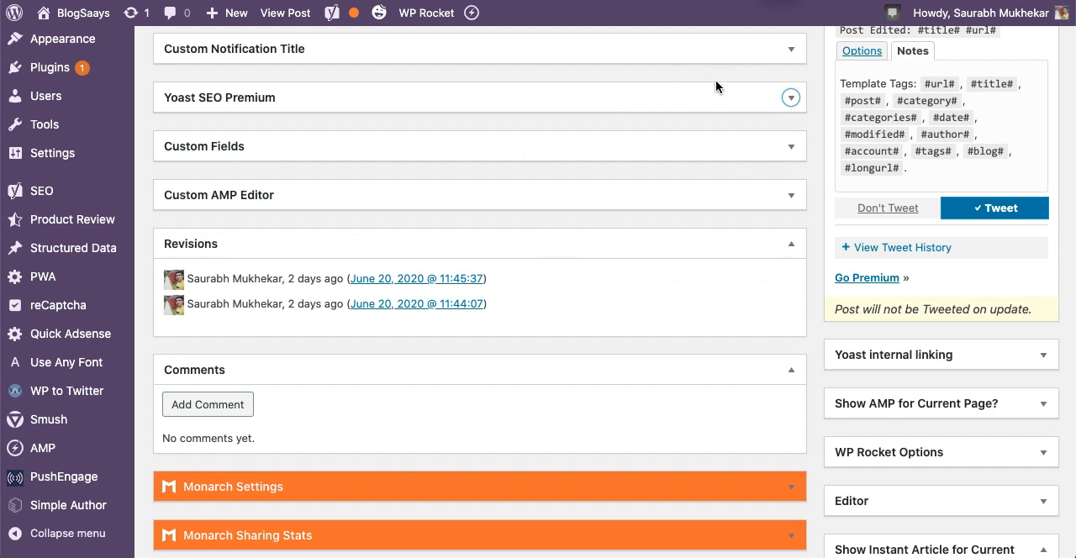
{"action": "mouse_move", "coordinate": [650, 124]}
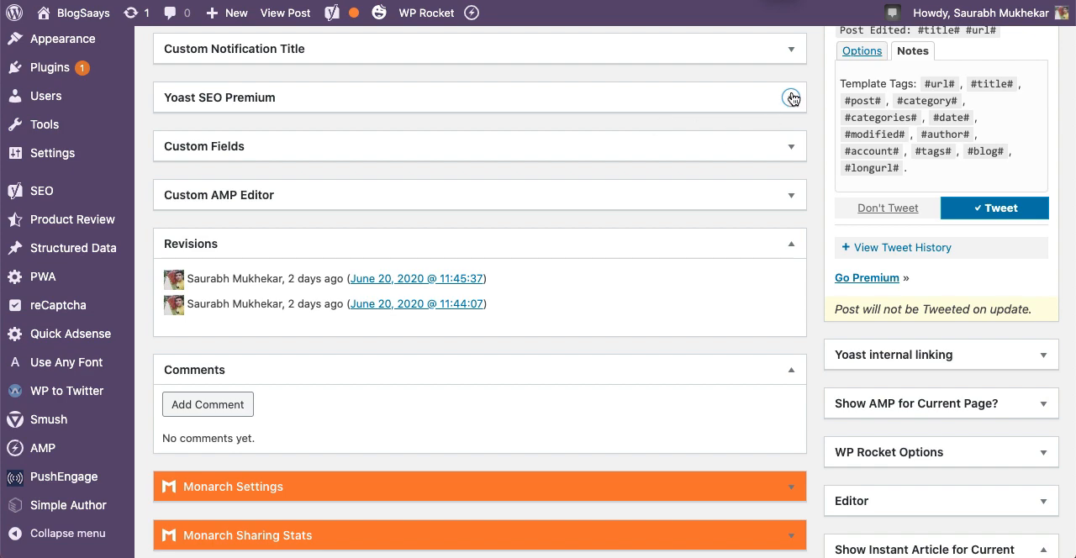
Step: Expand the post's Yoast SEO Premium box and show the Advanced search-results visibility choices
{"action": "left_click", "coordinate": [790, 96]}
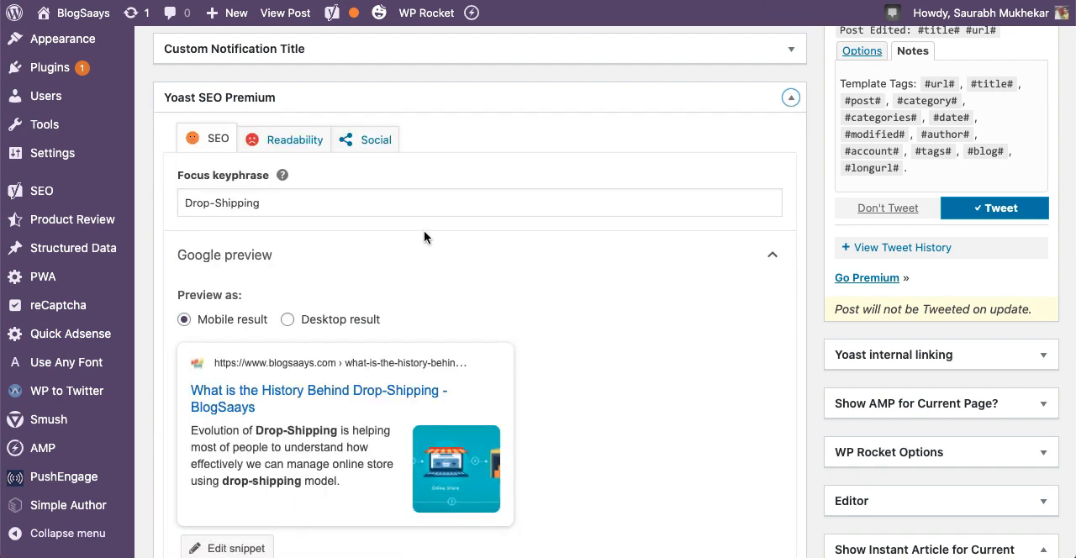
{"action": "scroll", "scroll_direction": "down", "scroll_amount": 3}
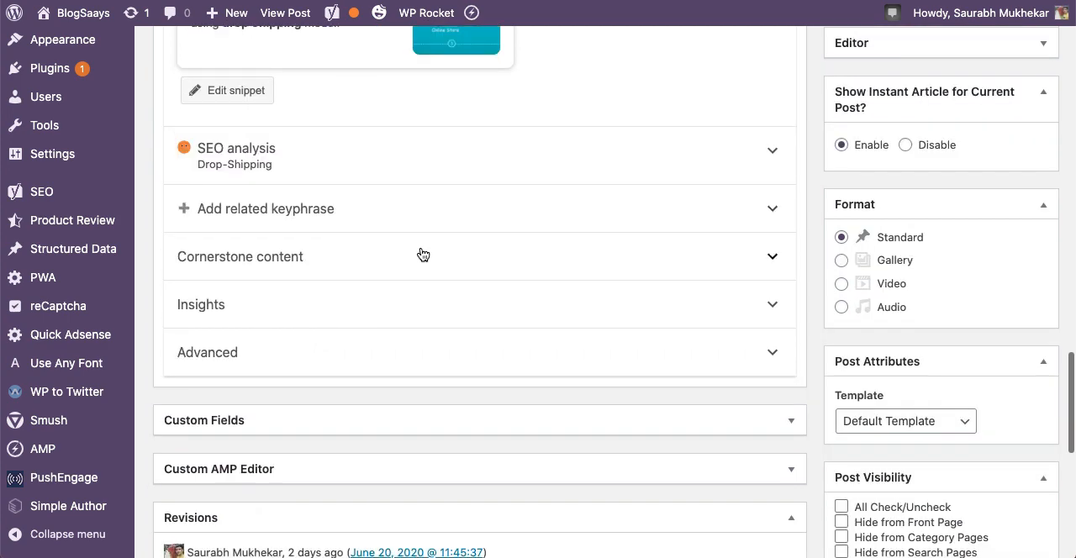
{"action": "left_click", "coordinate": [207, 352]}
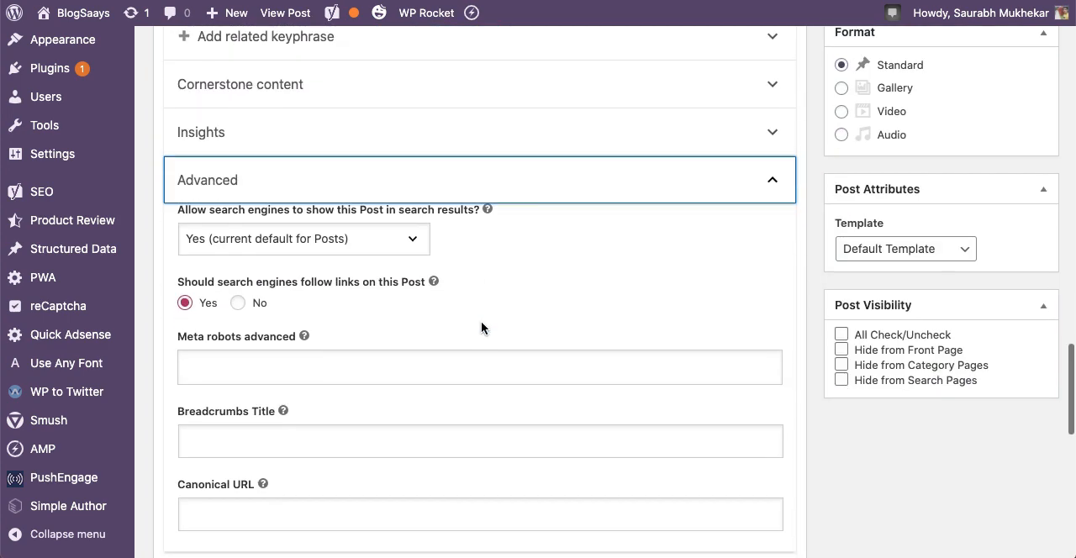
{"action": "left_click", "coordinate": [303, 238]}
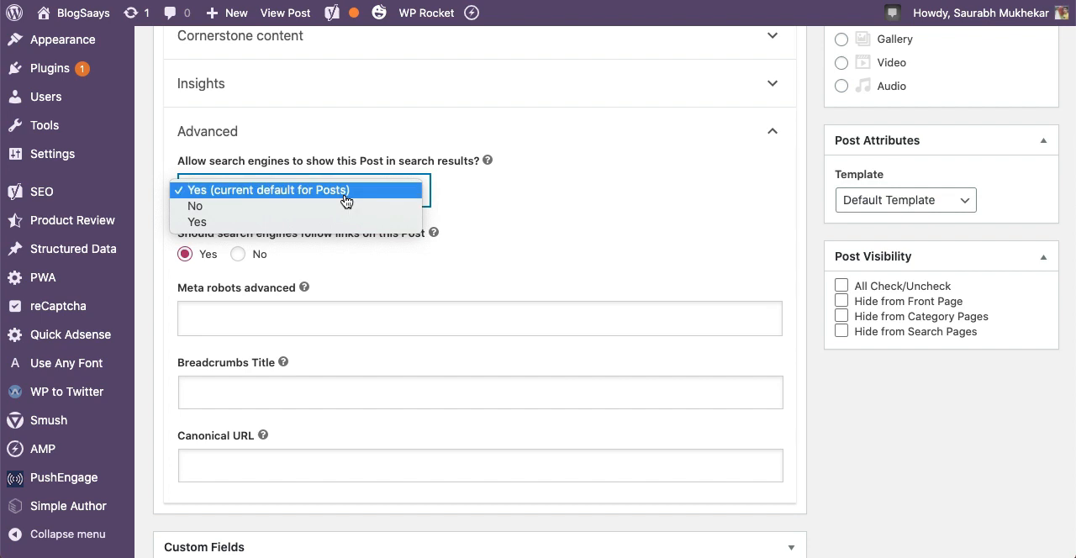
Step: Set search-results visibility to No and link following to No
{"action": "left_click", "coordinate": [303, 189]}
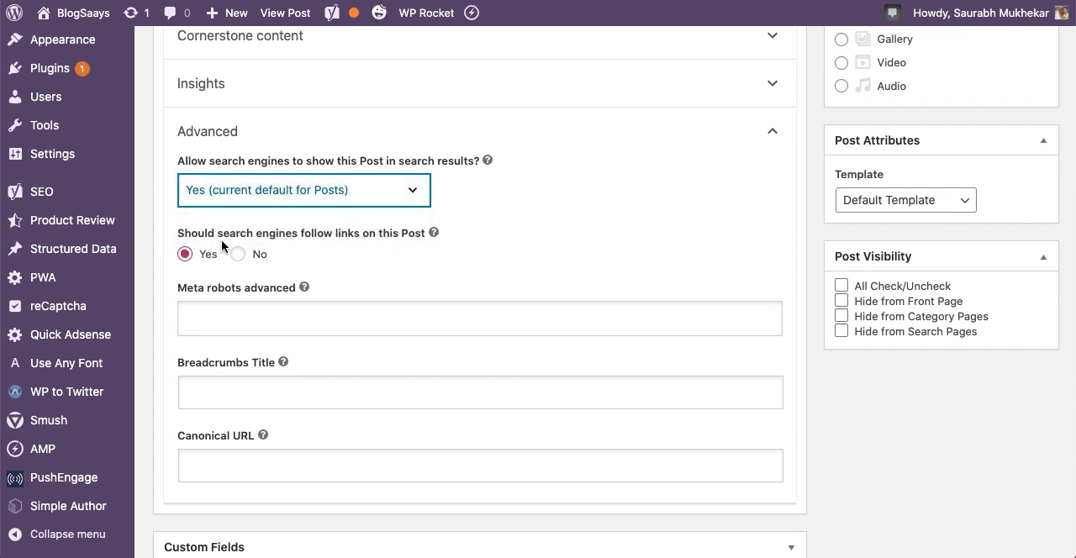
{"action": "mouse_move", "coordinate": [433, 245]}
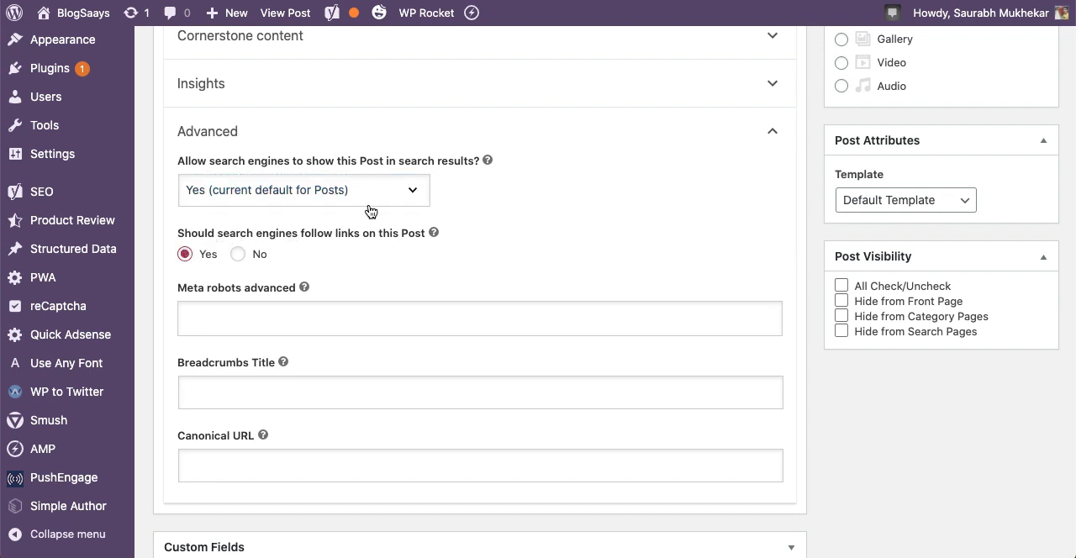
{"action": "left_click", "coordinate": [303, 189]}
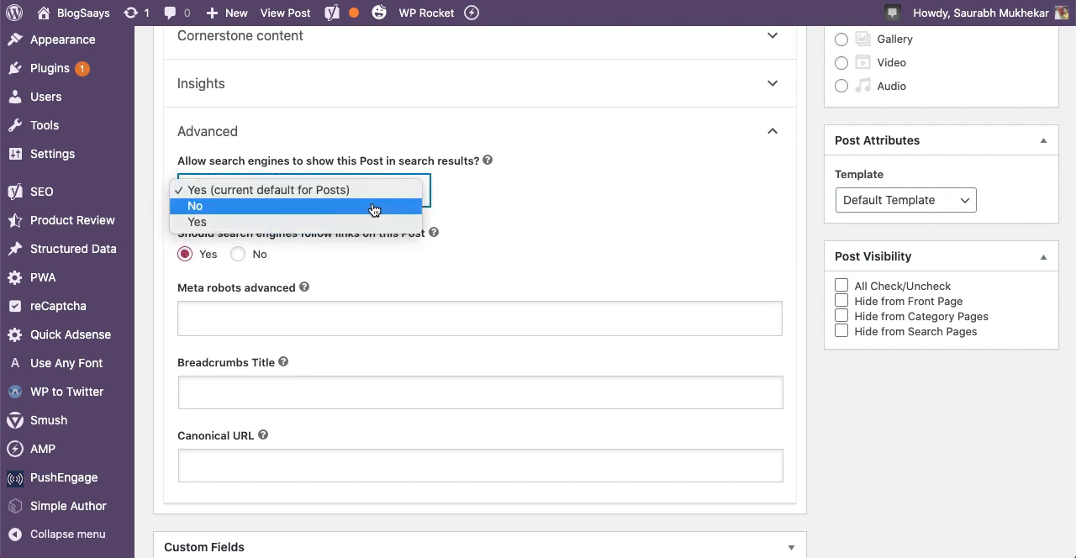
{"action": "left_click", "coordinate": [194, 206]}
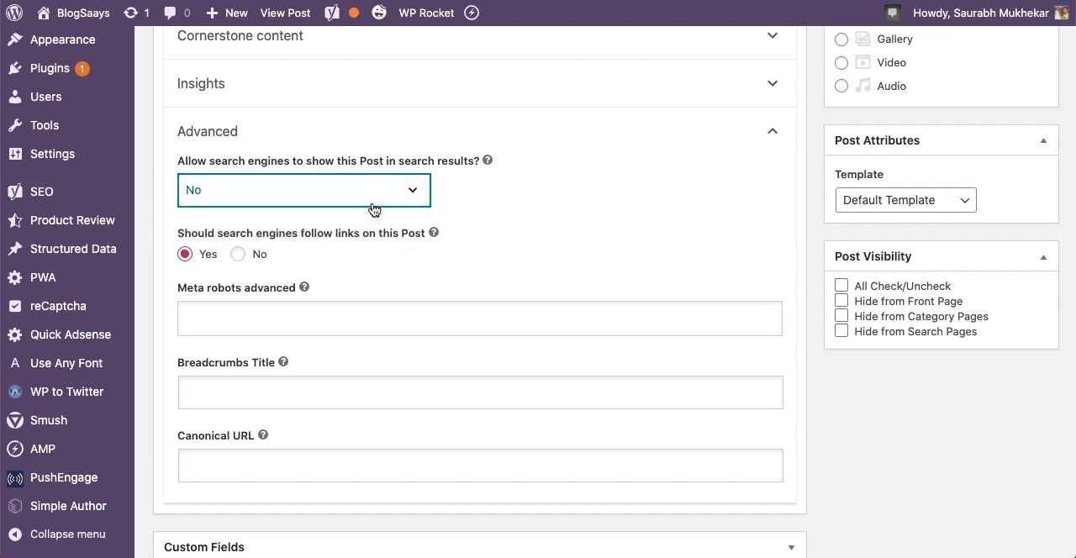
{"action": "left_click", "coordinate": [238, 254]}
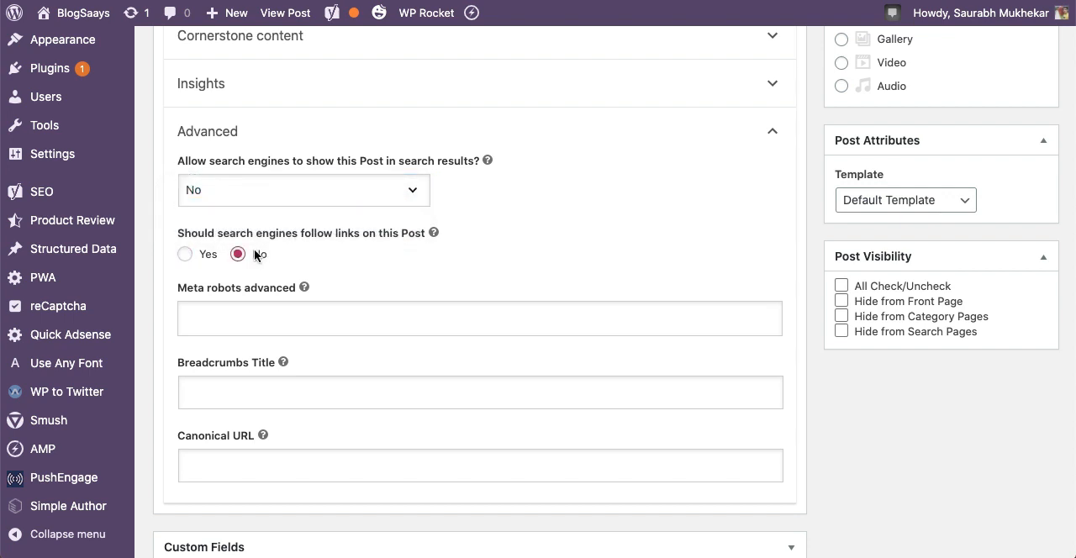
Step: Restore search-results visibility to Yes (default) and link following to Yes
{"action": "left_click", "coordinate": [303, 190]}
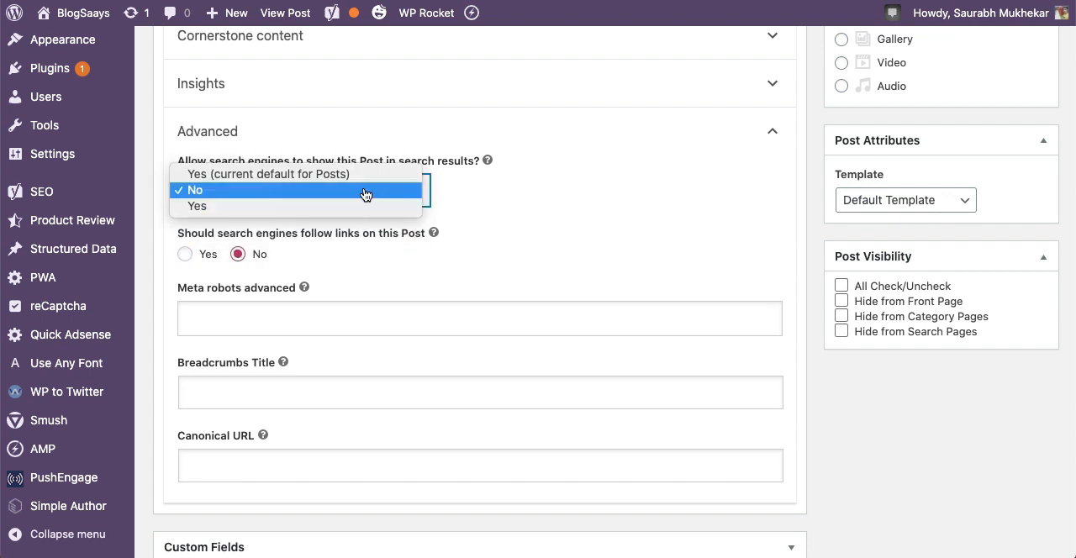
{"action": "left_click", "coordinate": [269, 174]}
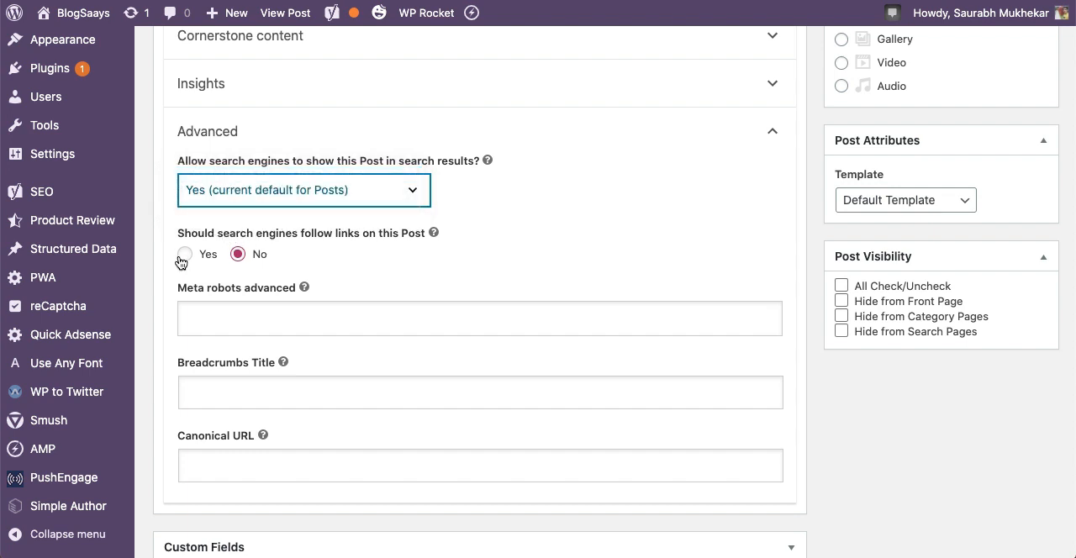
{"action": "left_click", "coordinate": [184, 254]}
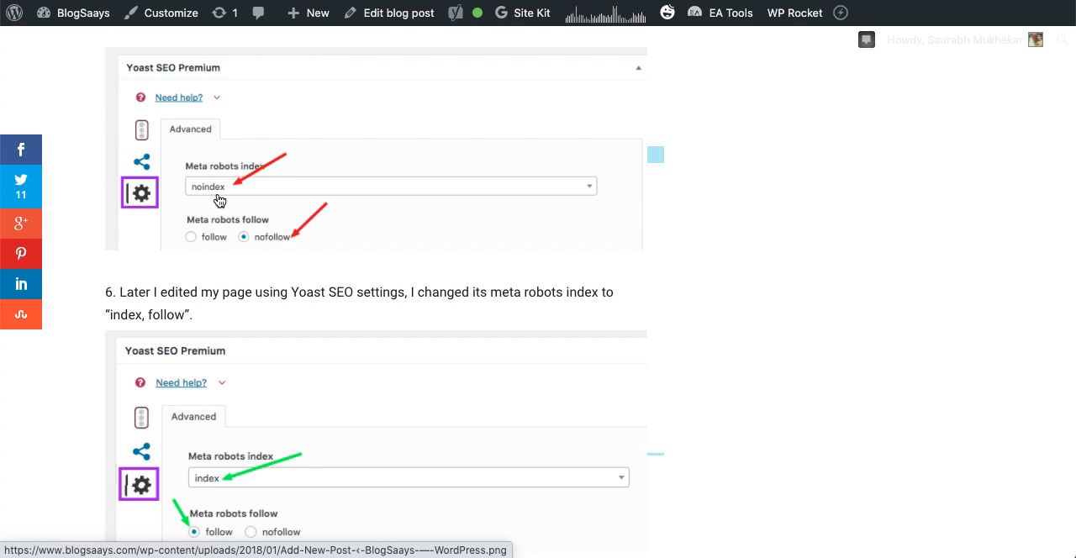
{"action": "mouse_move", "coordinate": [283, 259]}
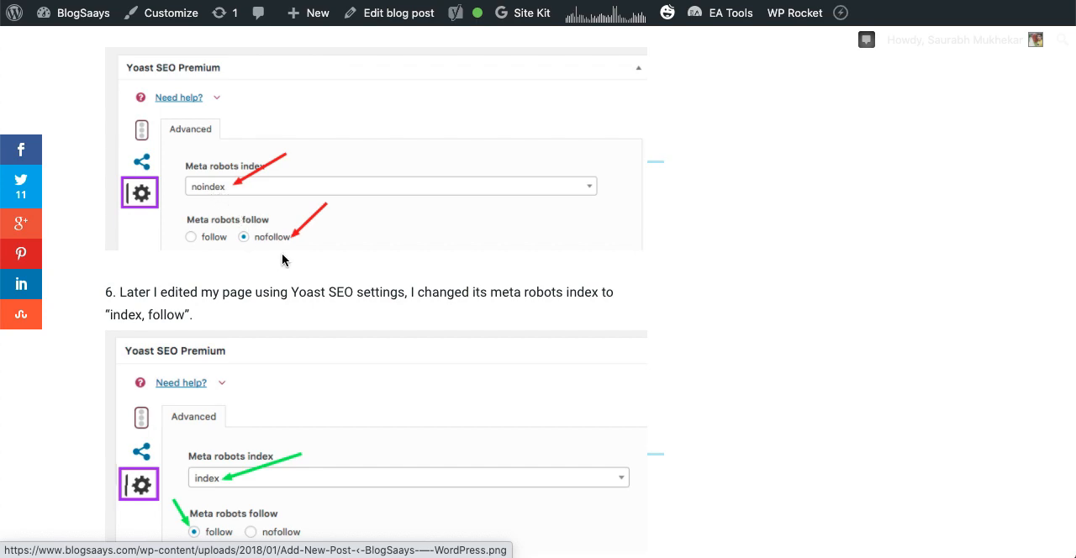
Step: Scroll the blog article's index/follow screenshots to its page-source and Google resubmission steps
{"action": "scroll", "scroll_direction": "down", "scroll_amount": 3}
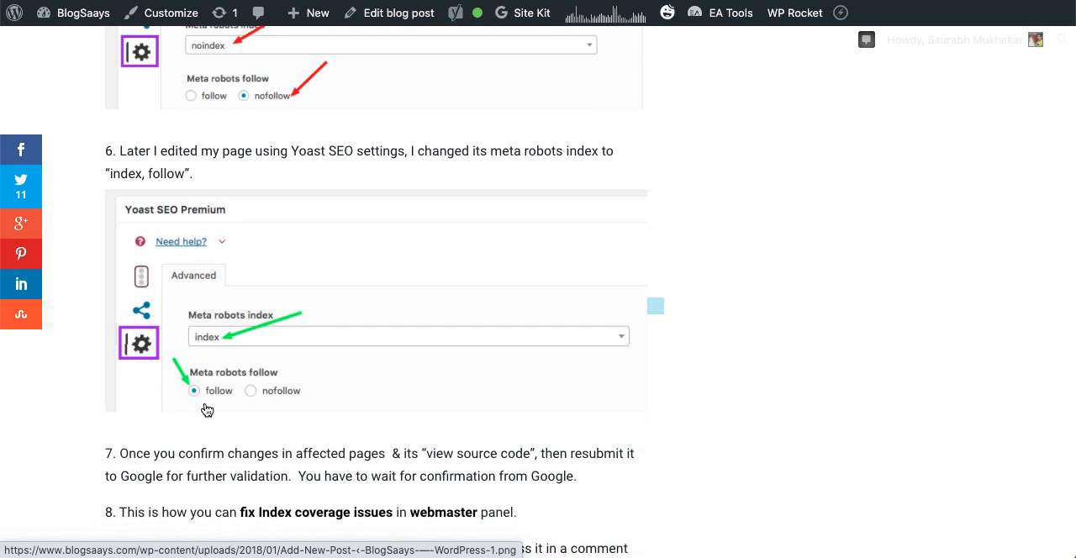
{"action": "mouse_move", "coordinate": [339, 370]}
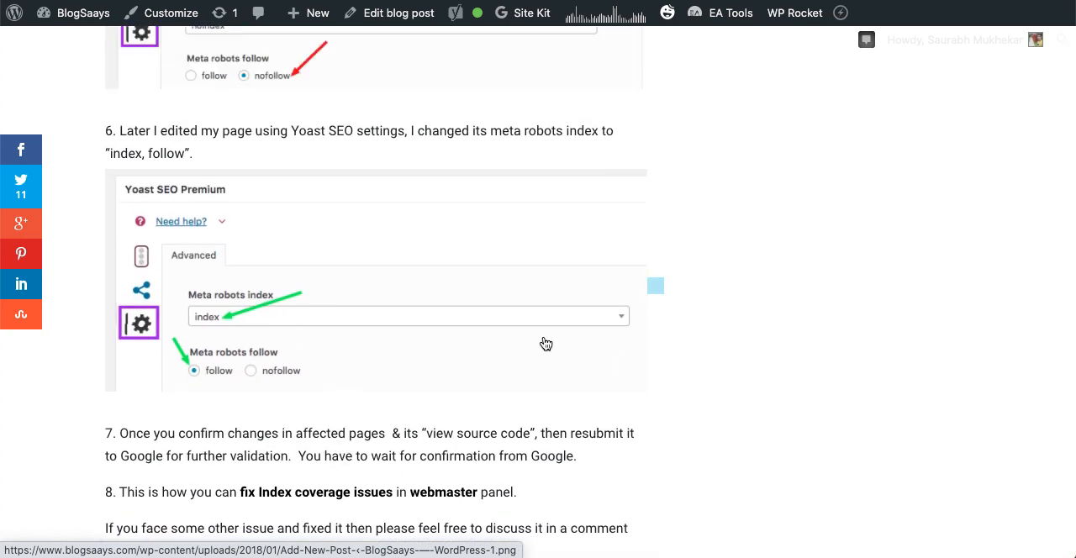
{"action": "scroll", "scroll_direction": "down", "scroll_amount": 3}
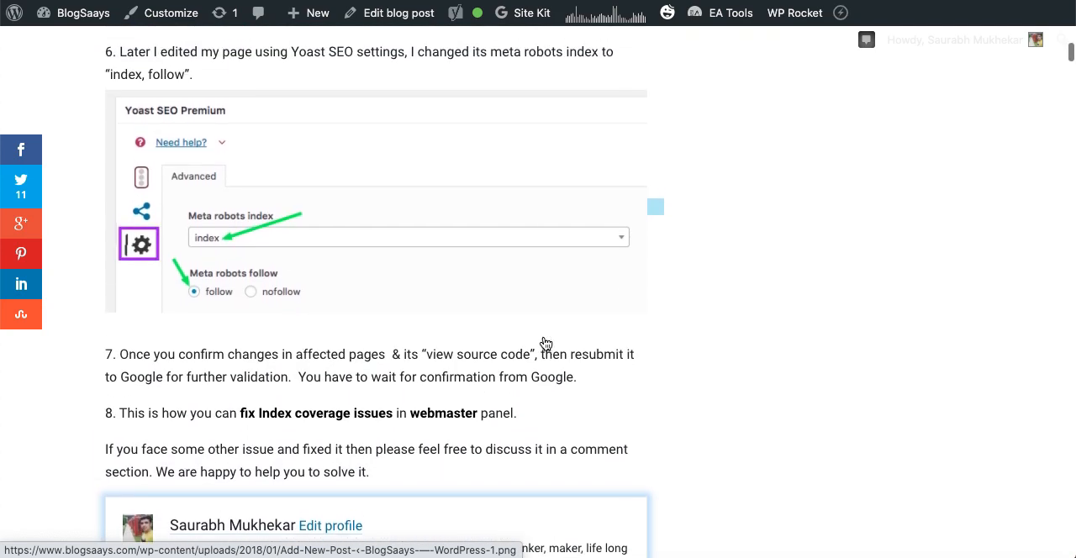